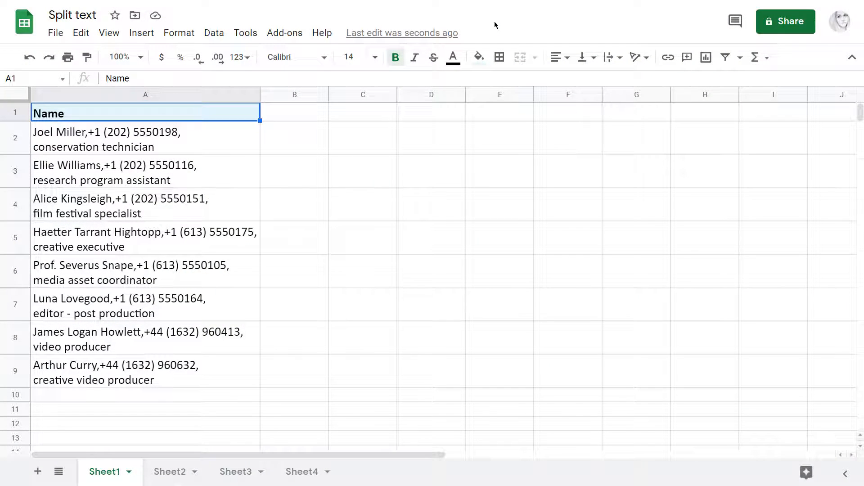
Launch the Power Tools add-on sidebar beside the contact list
left_click(284, 33)
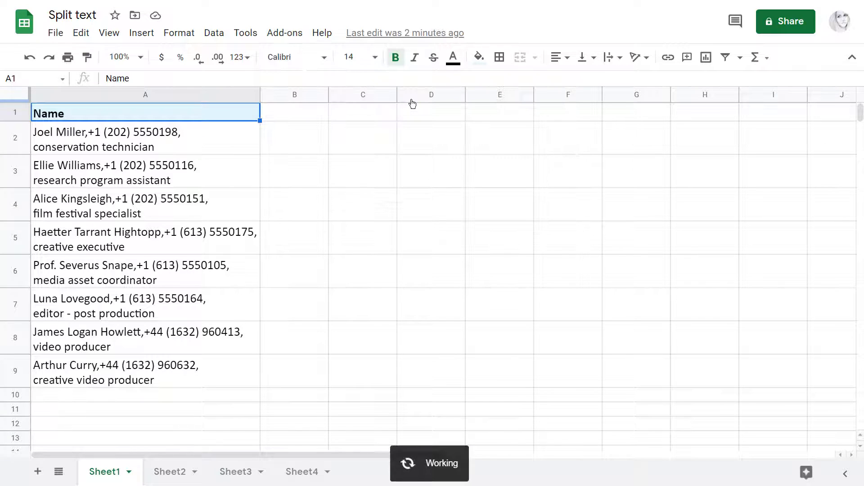
left_click(284, 32)
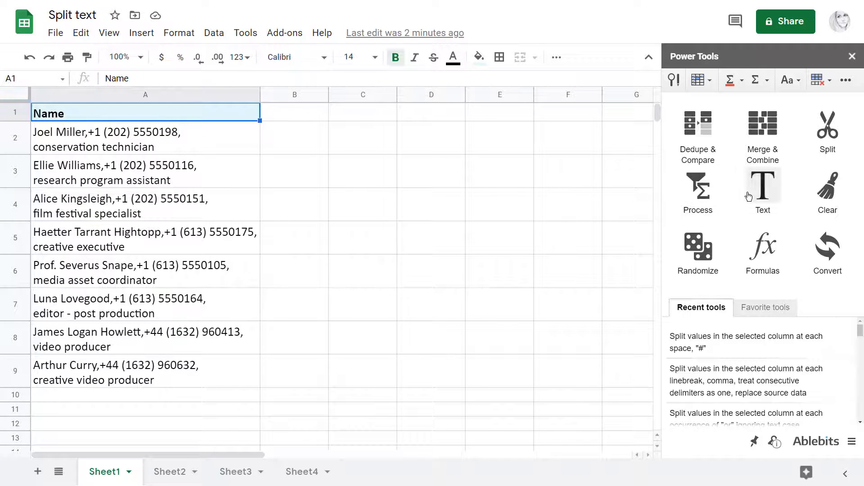
Set Power Tools split-by-characters to use only line breaks and commas as delimiters
left_click(827, 127)
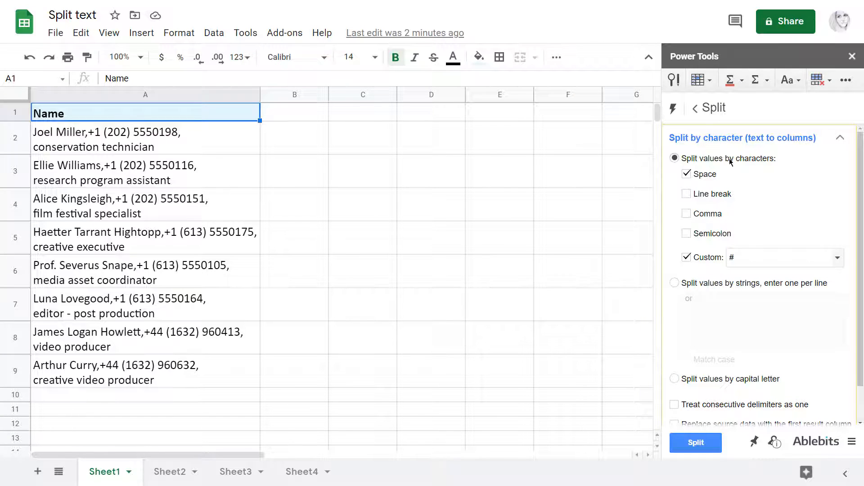
left_click(674, 158)
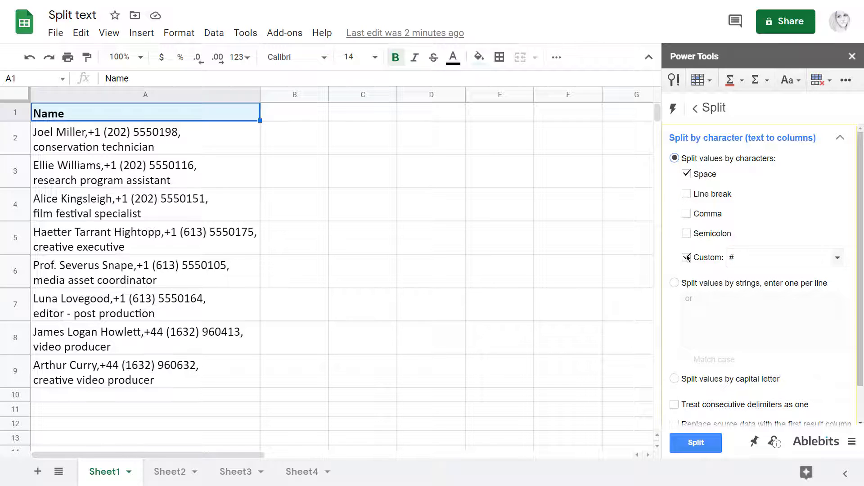
type("@")
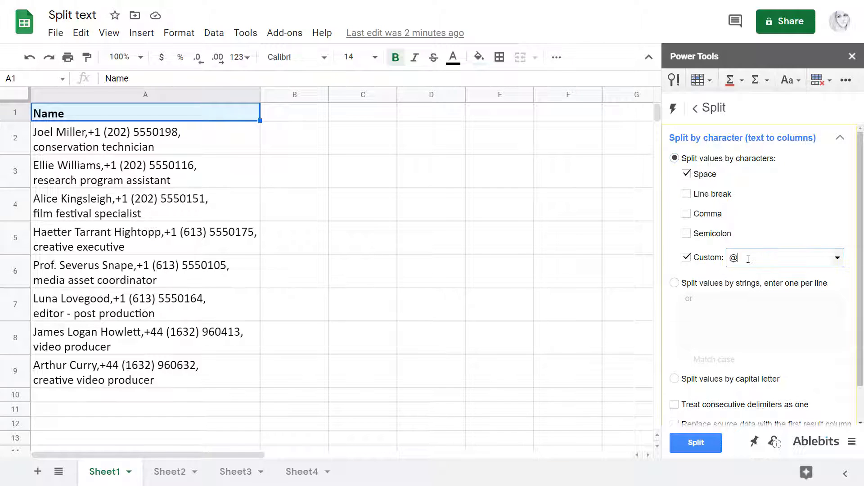
type(", & #")
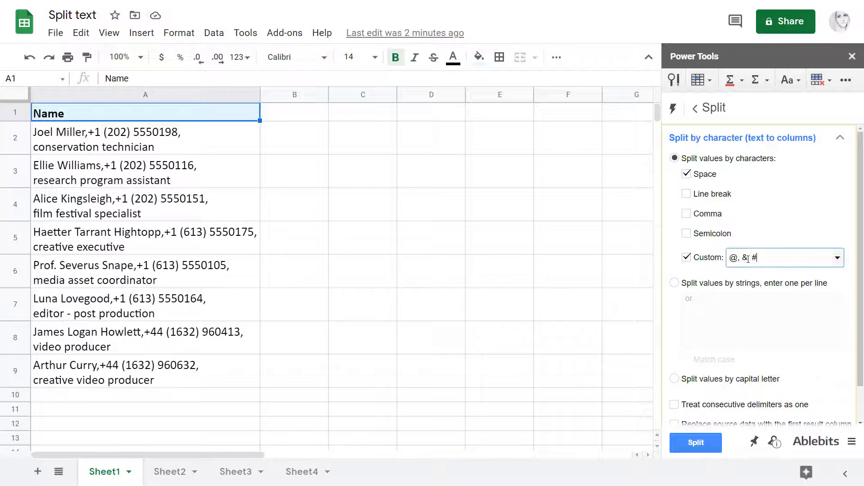
left_click(687, 173)
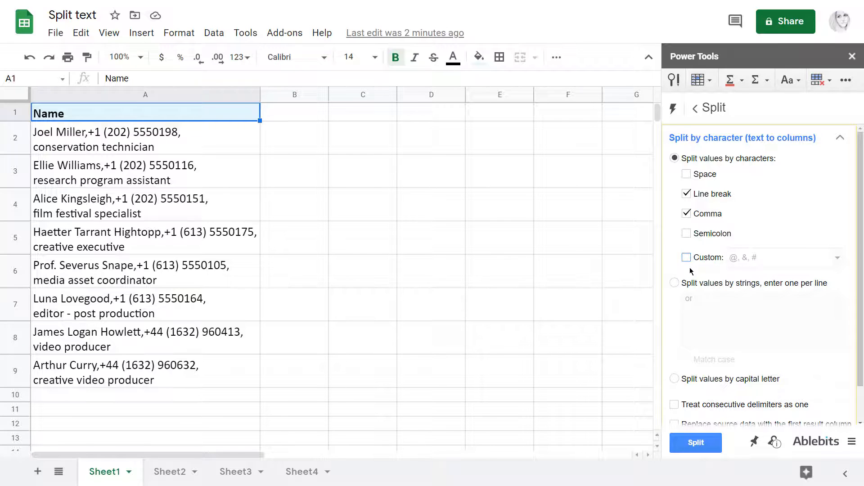
Tick 'Treat consecutive delimiters as one' and select column A as the data to split
scroll("down", 3)
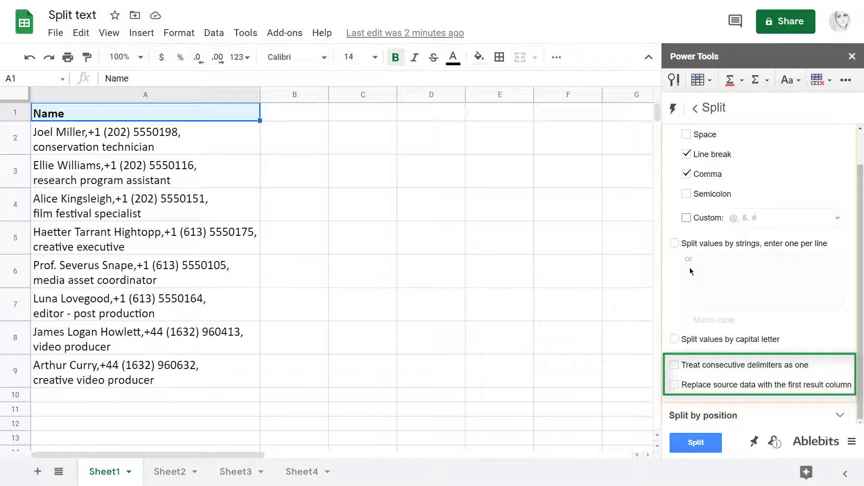
mouse_move(692, 357)
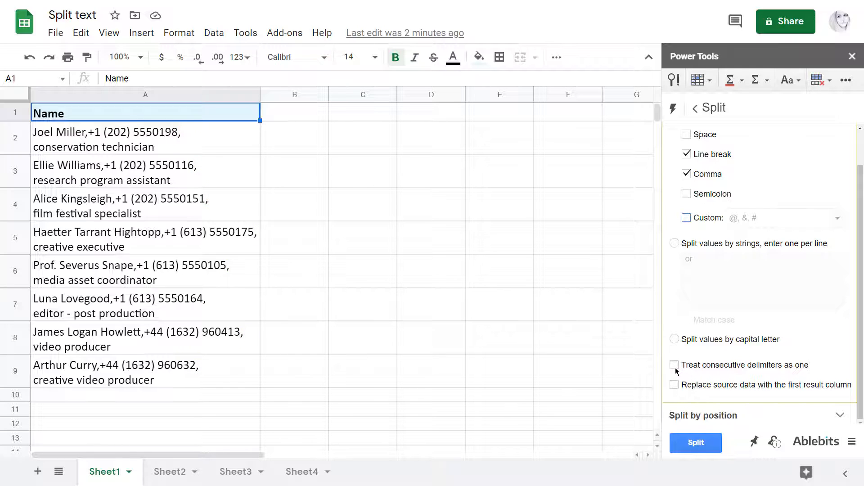
left_click(674, 366)
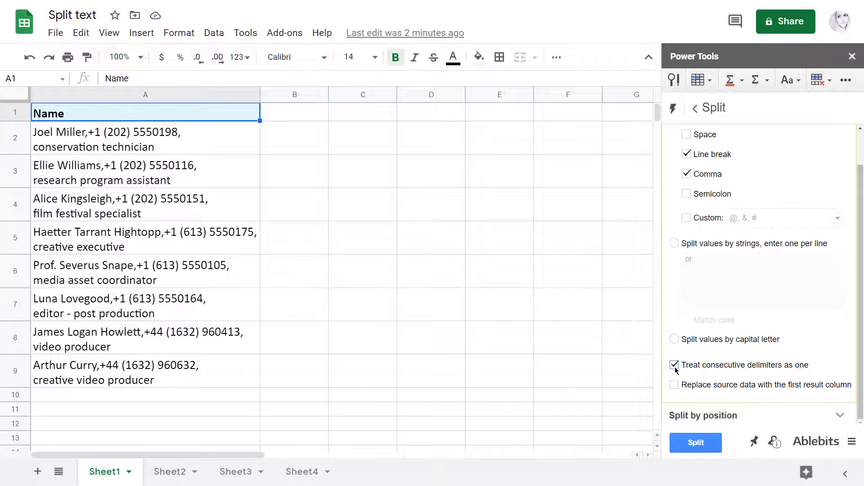
mouse_move(692, 390)
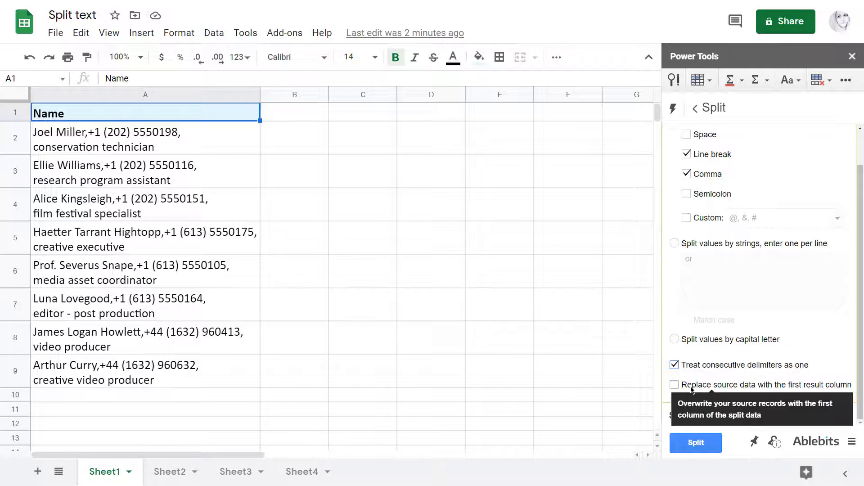
mouse_move(599, 370)
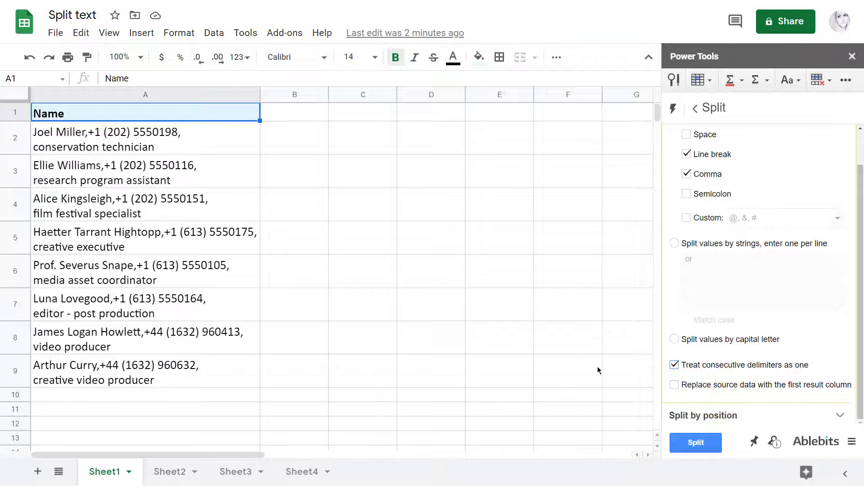
left_click(145, 94)
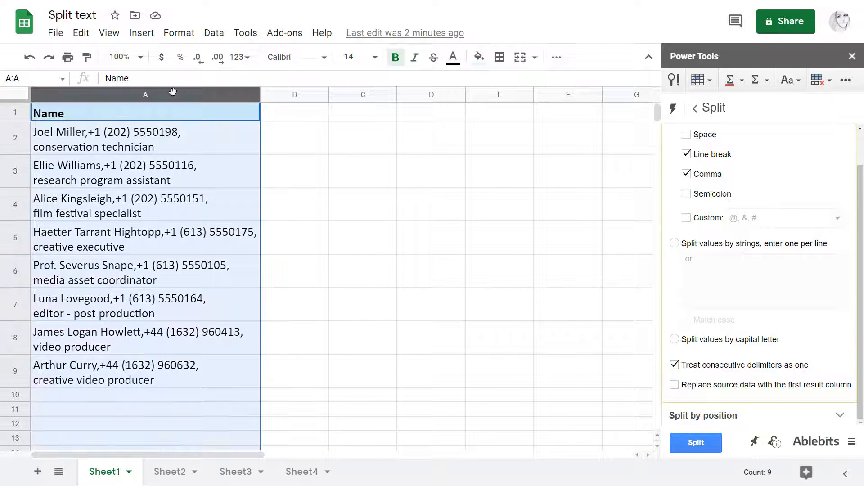
Split column A into name, phone and job title columns, autofitting columns B–D
left_click(695, 443)
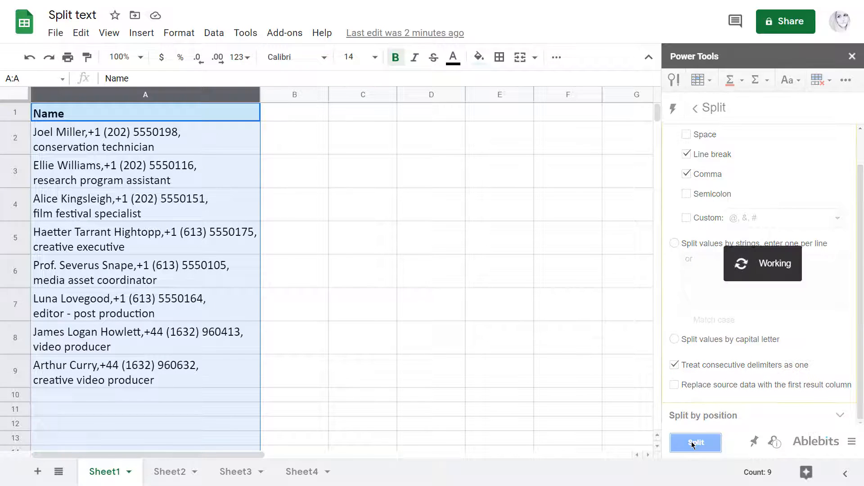
left_click(695, 443)
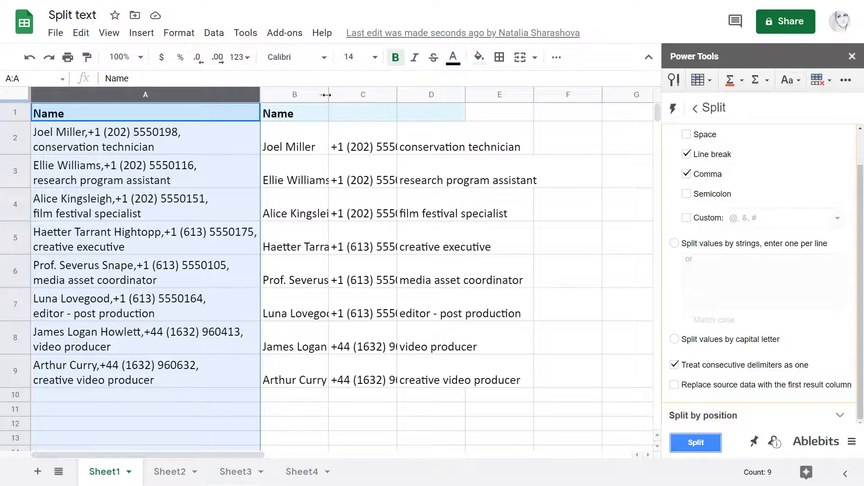
left_click(695, 442)
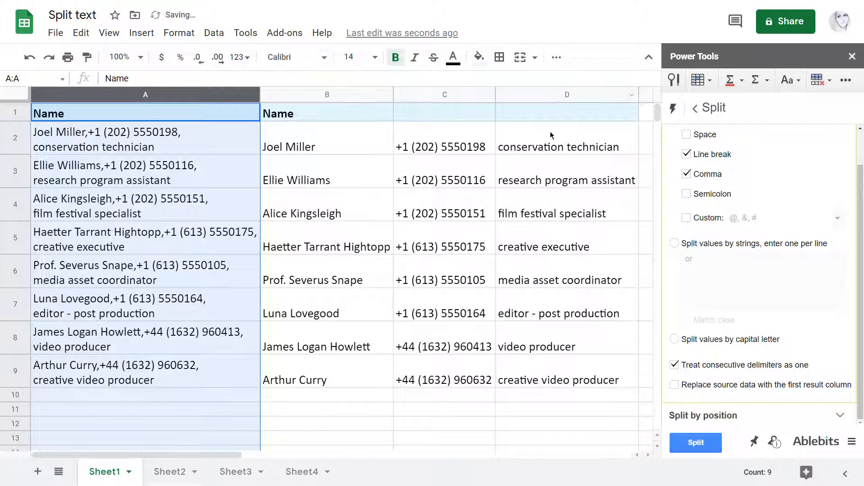
left_click(675, 244)
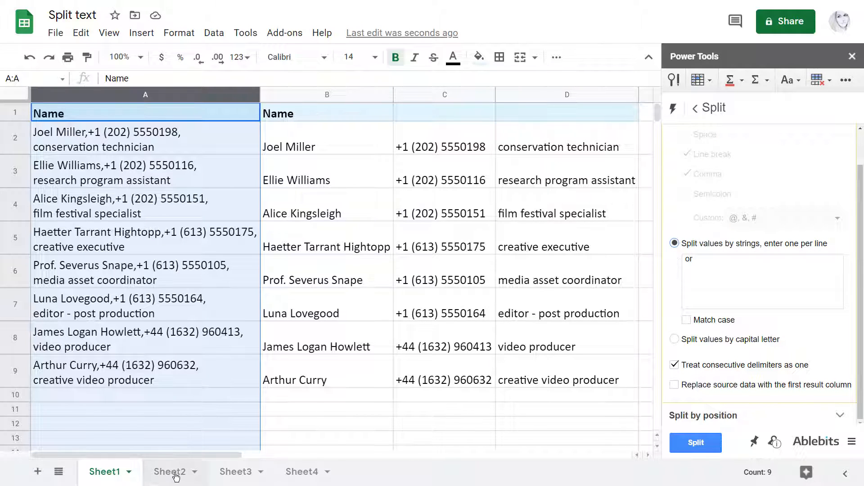
On Sheet2, split Gear entries B2:B9 at 'or', 'and' and commas
left_click(171, 471)
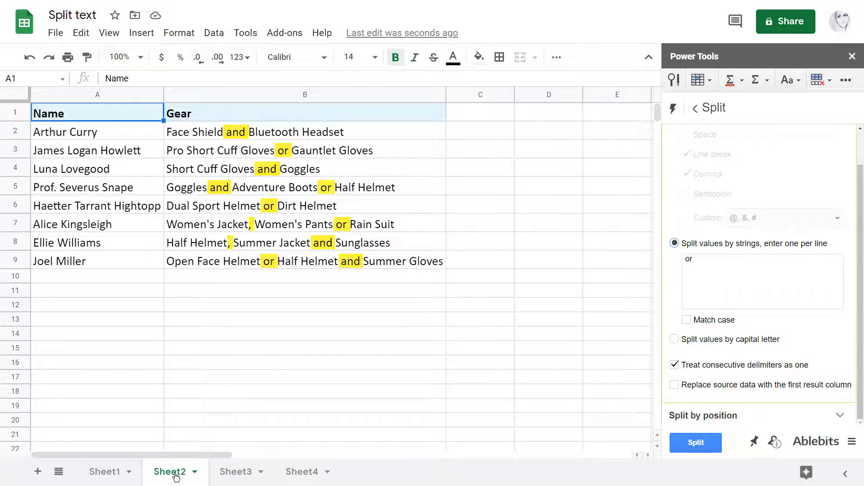
left_click(761, 281)
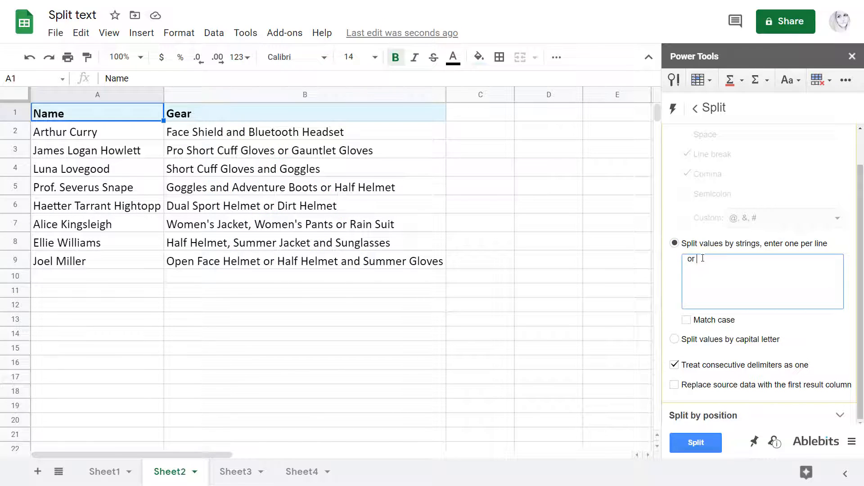
type("and")
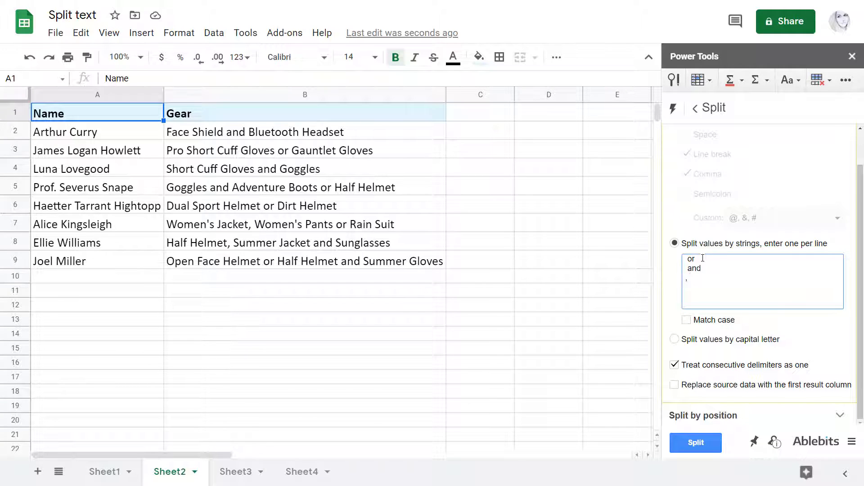
left_click(695, 443)
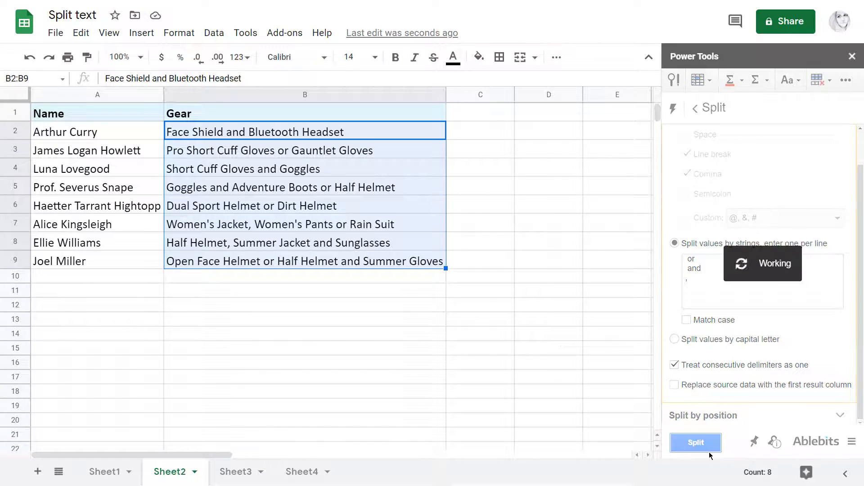
left_click(696, 442)
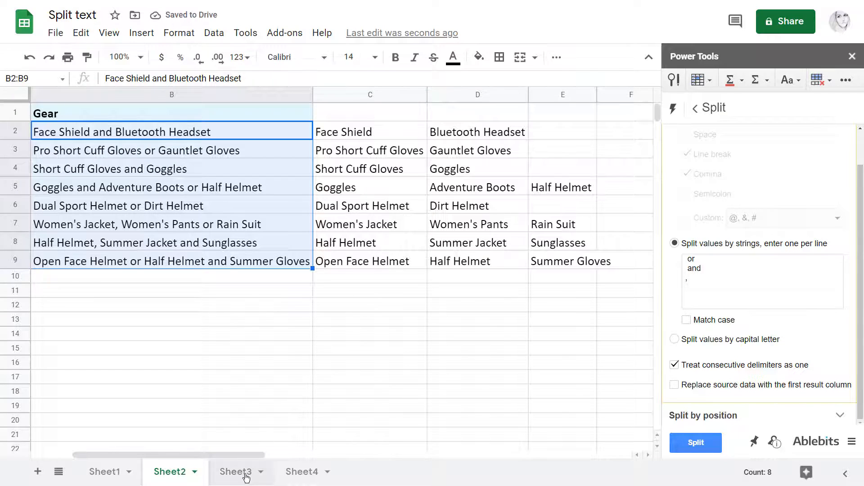
On Sheet3, split the names in A2:A14 at each capital letter
left_click(236, 471)
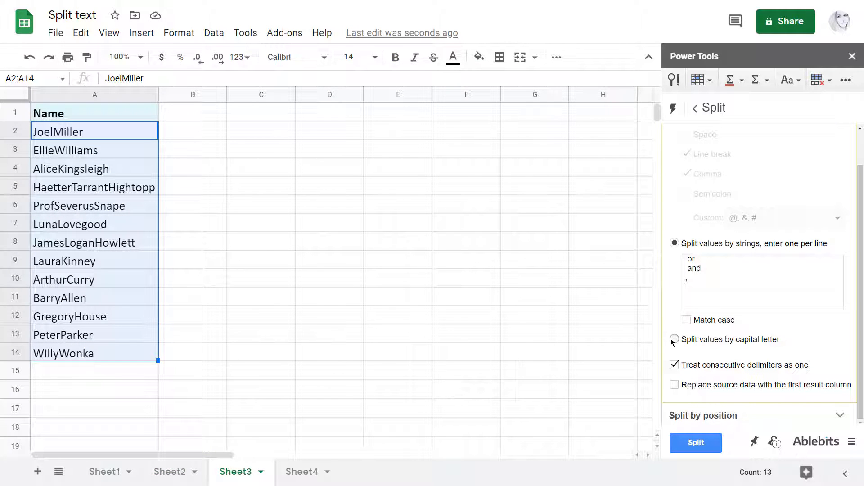
left_click(695, 443)
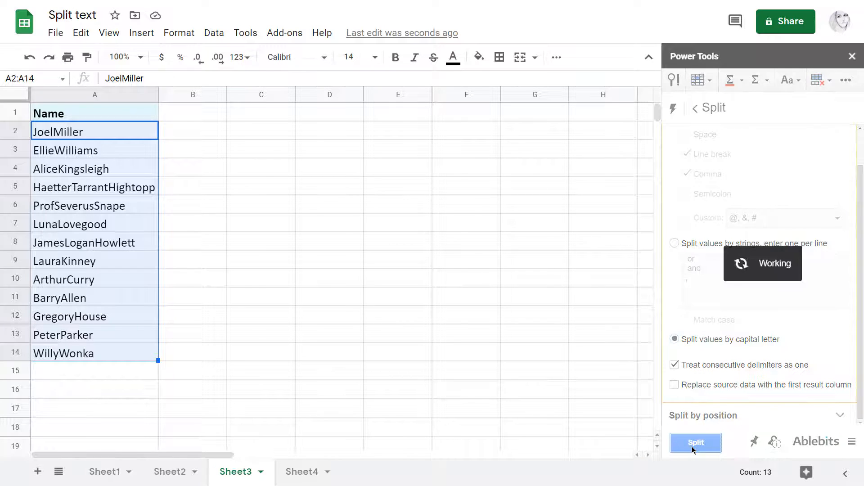
left_click(696, 442)
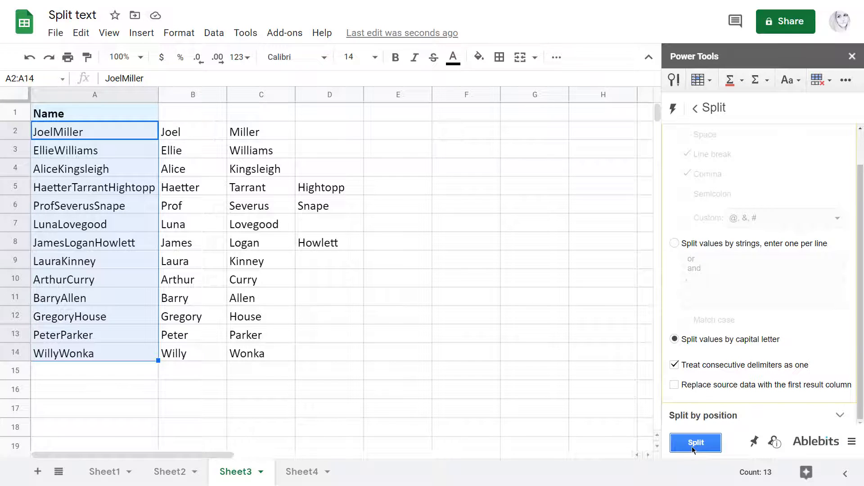
left_click(703, 415)
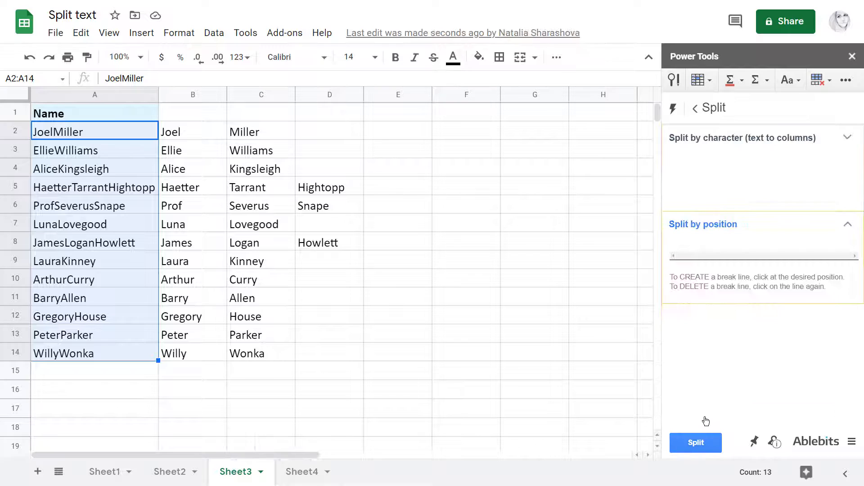
On Sheet4, split product codes A2:A19 by position into ID prefix, number and name
left_click(702, 223)
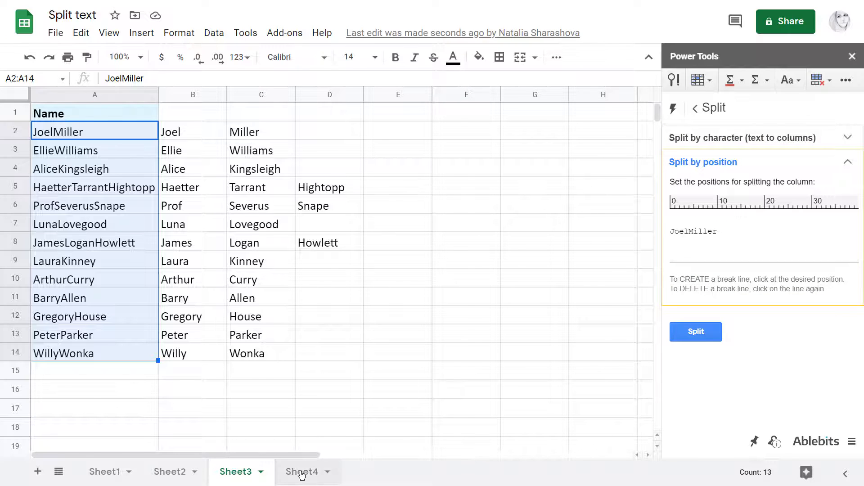
left_click(301, 471)
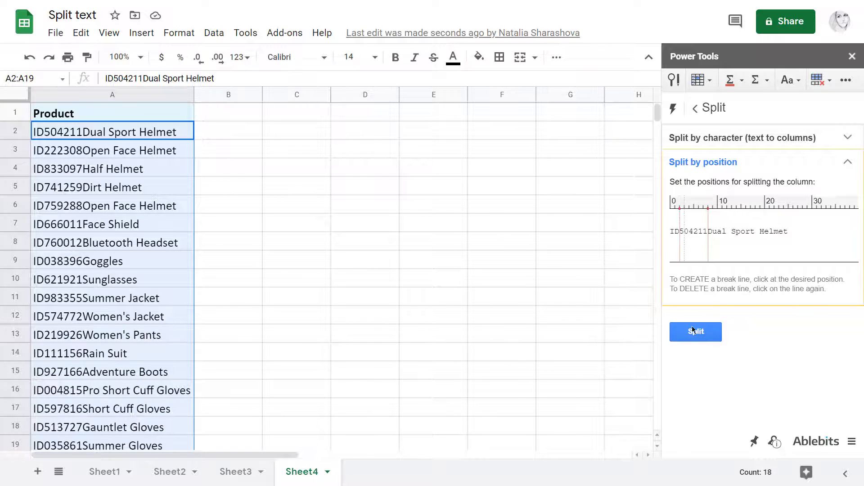
left_click(695, 331)
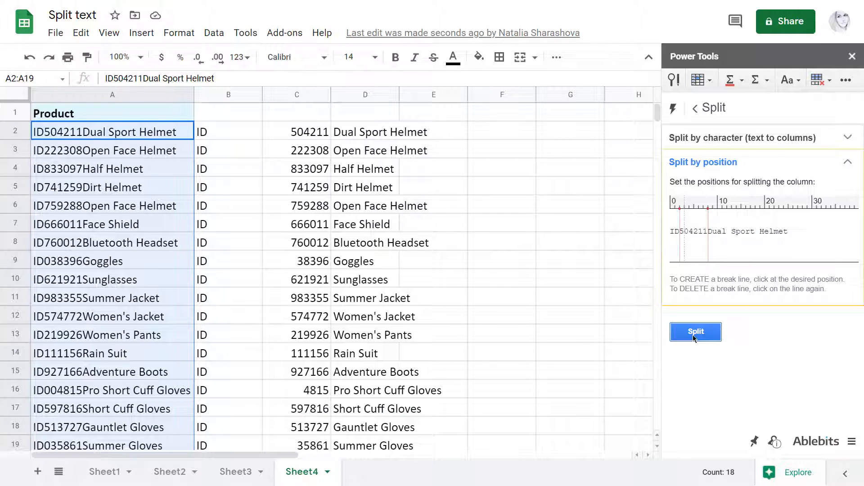
mouse_move(666, 317)
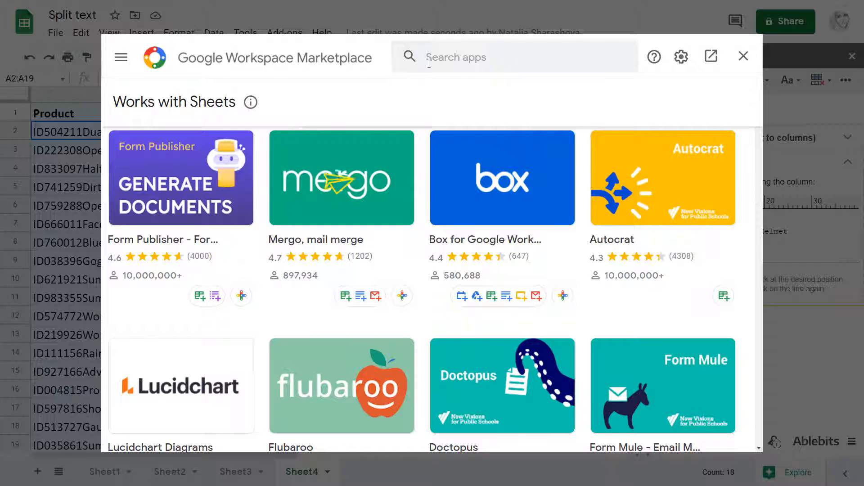
Search the Marketplace app search for 'power tools'
type("power tools")
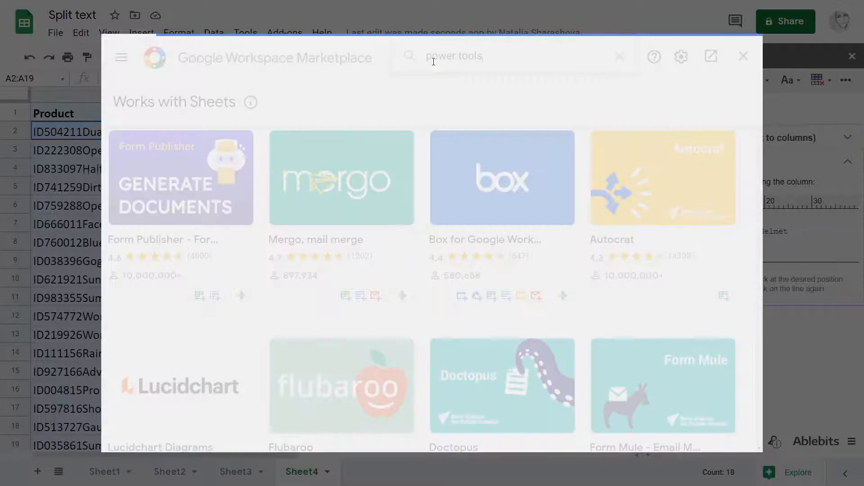